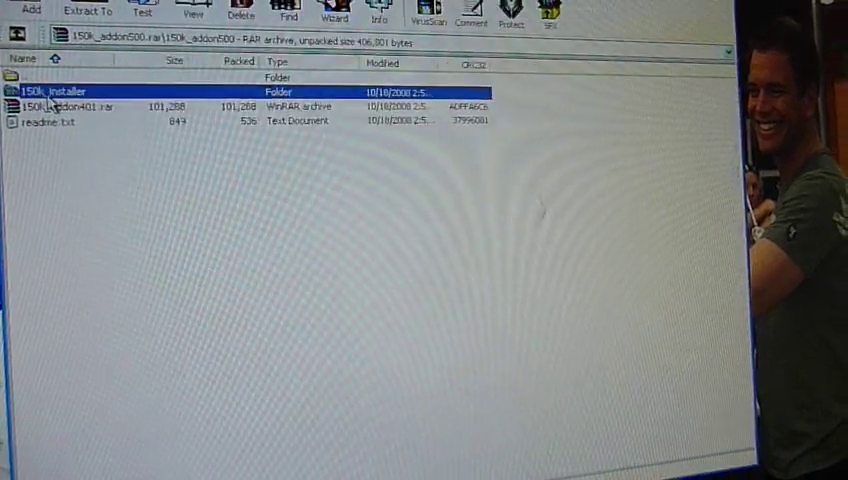
Open the 150k_installer folder from the 150k_addon500 archive listing in WinRAR.
double_click(60, 91)
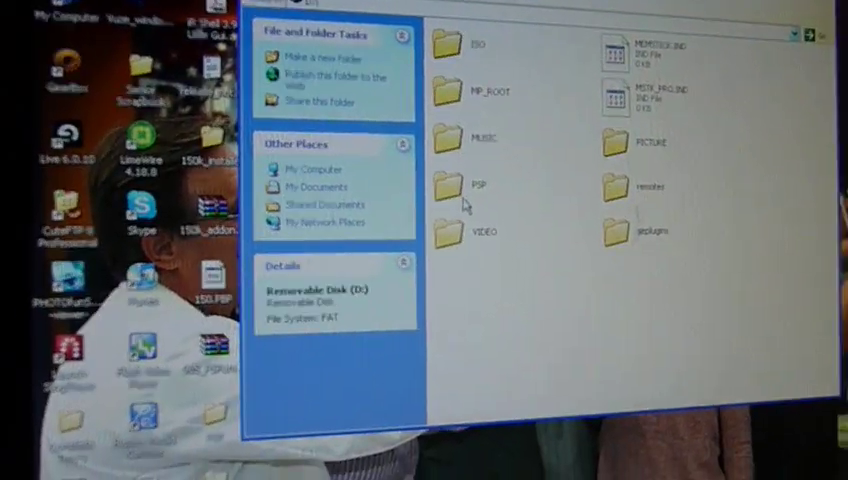
Open the PSP folder on Removable Disk (D:), the memory stick.
double_click(477, 186)
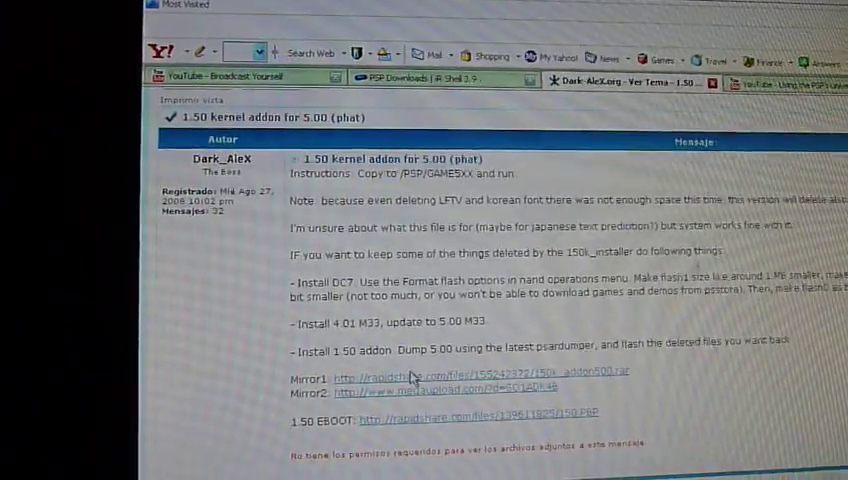
Scroll down the 1.50 kernel addon post to the first reply below Dark_AleX's instructions.
scroll(down, 3)
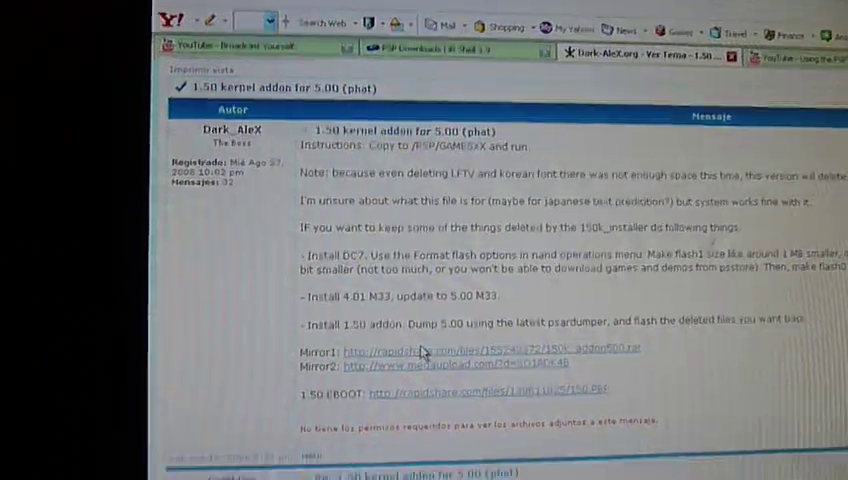
scroll(down, 3)
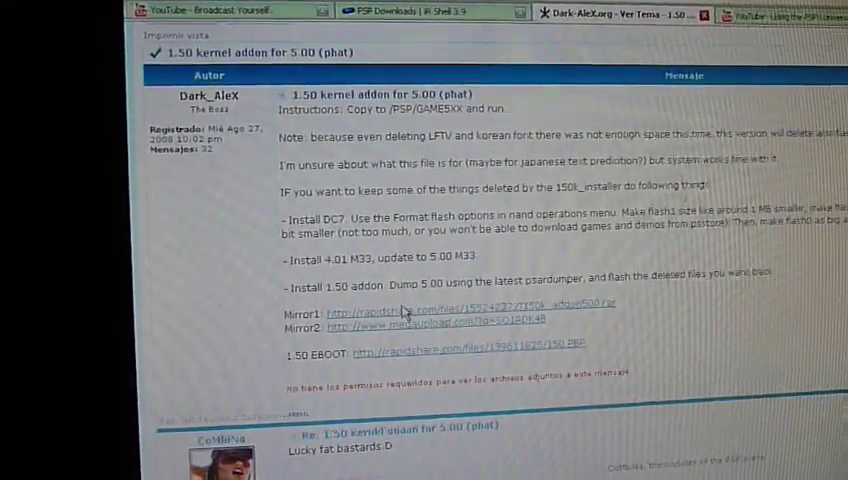